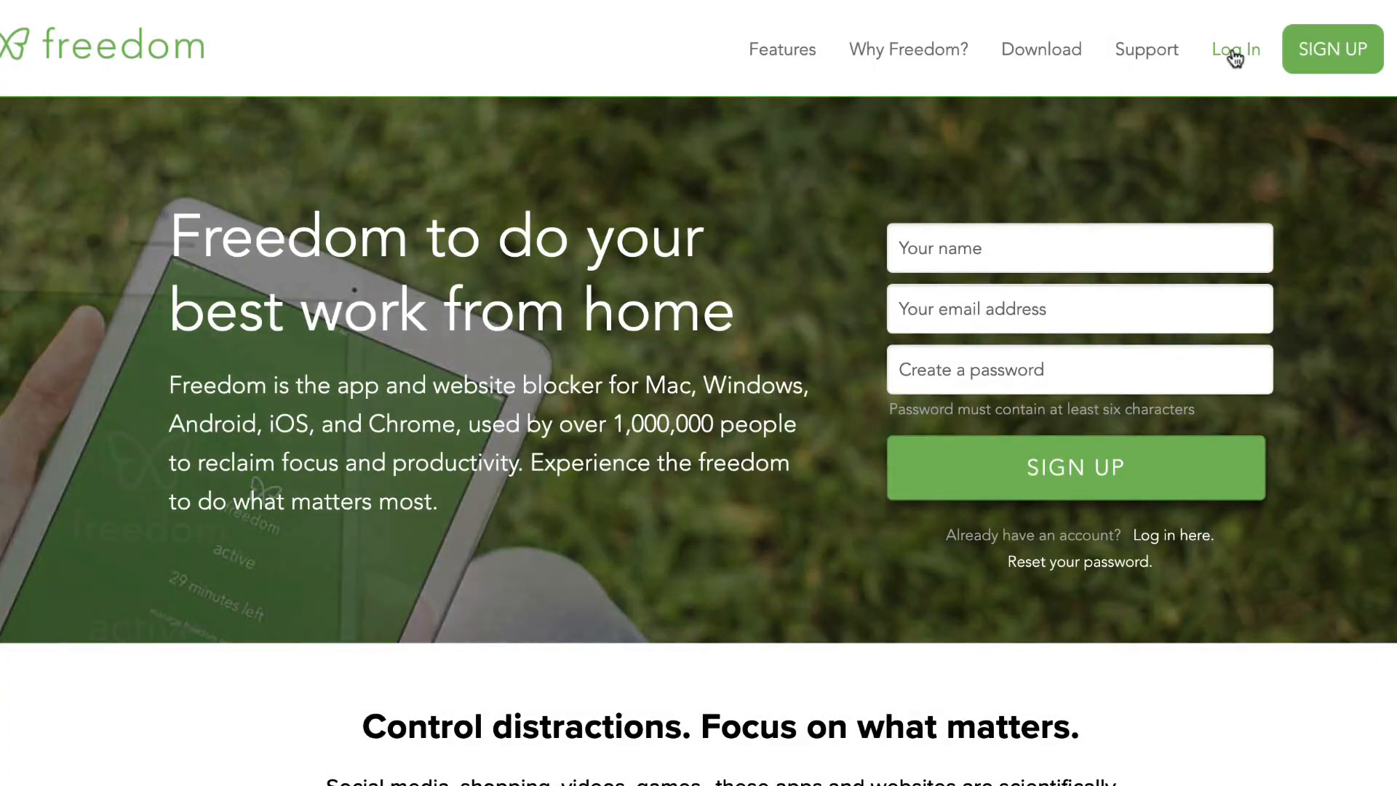
- Sign in to the Freedom account from the Log In page using the saved credentials
{"action": "left_click", "coordinate": [1236, 50]}
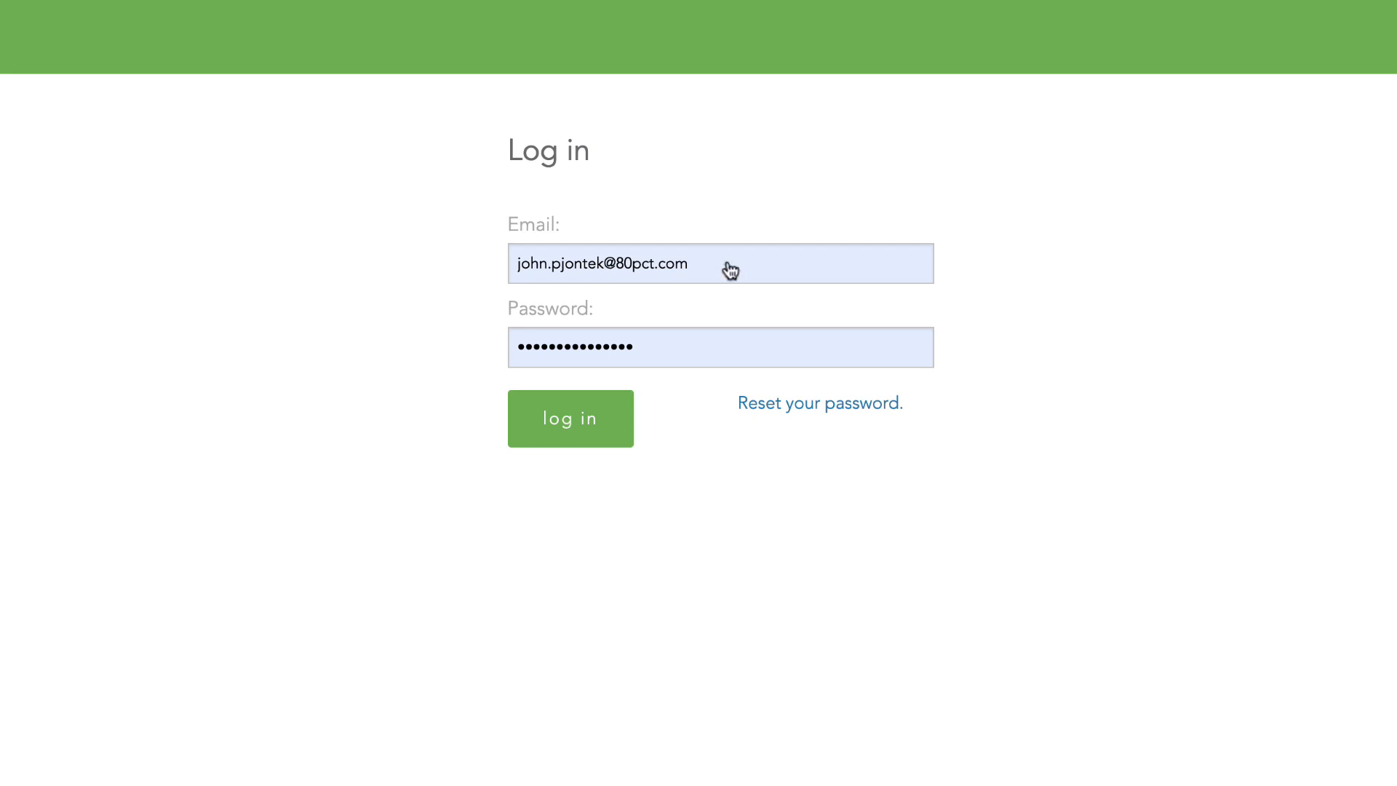
{"action": "left_click", "coordinate": [569, 418]}
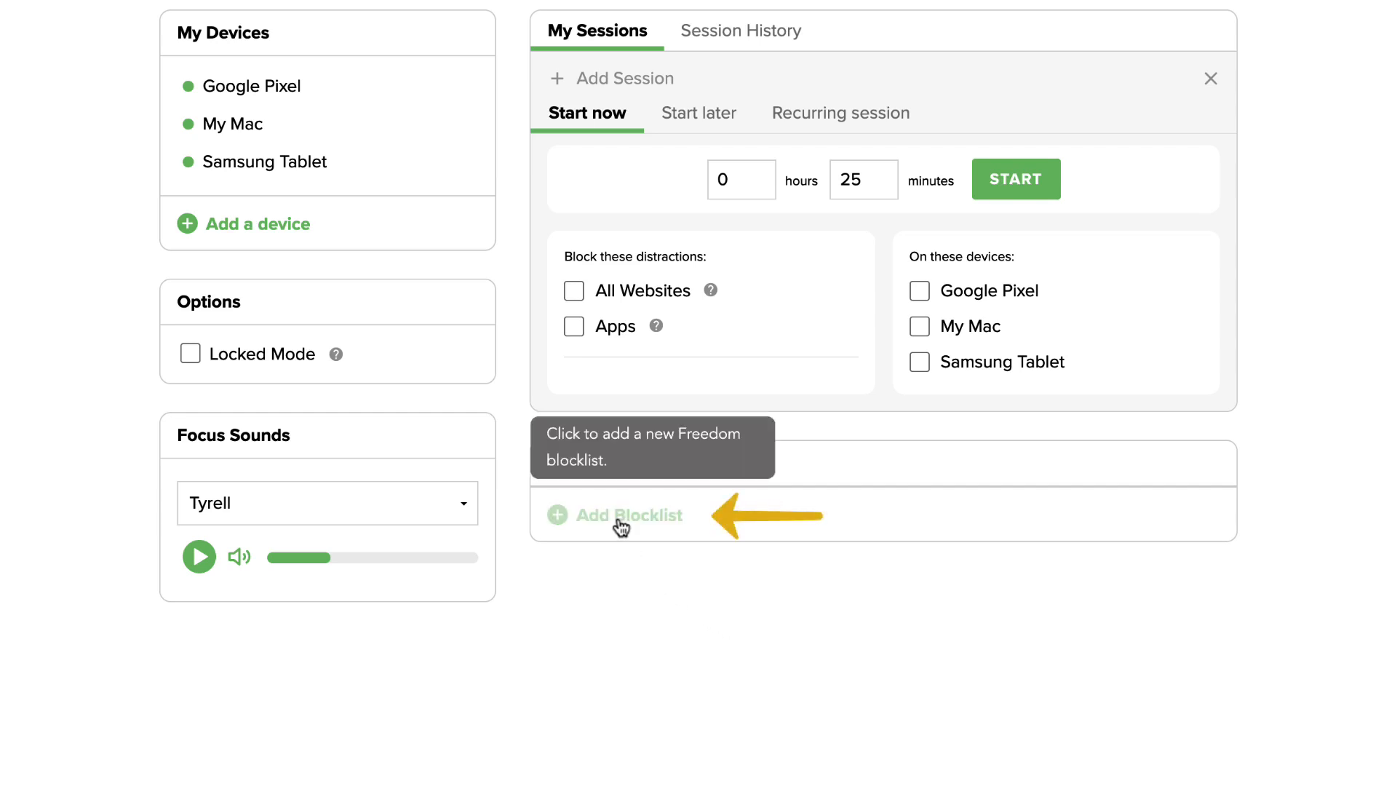
- Create a new blocklist named 'My Freedom Blocklist'
{"action": "left_click", "coordinate": [628, 516]}
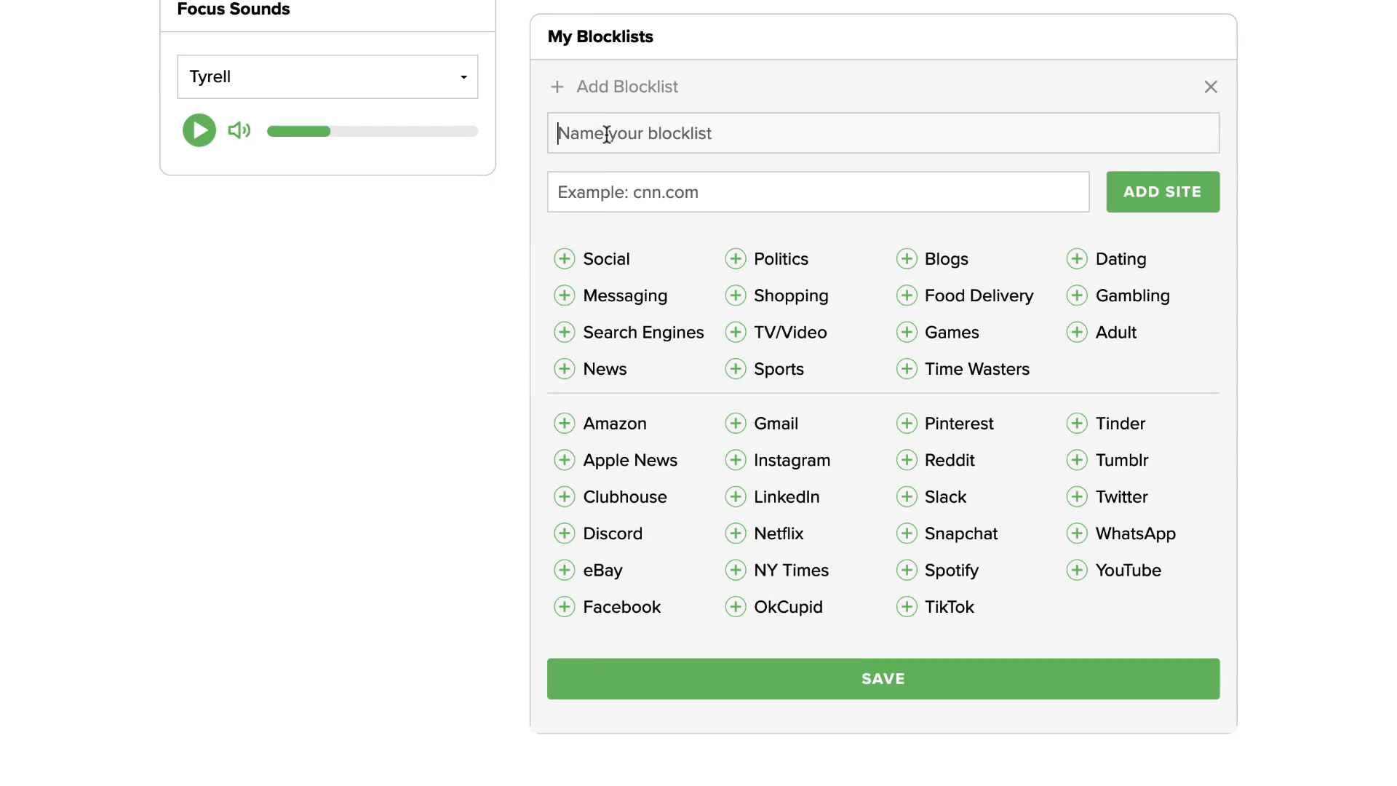
{"action": "type", "text": "My Freedom Blocklist"}
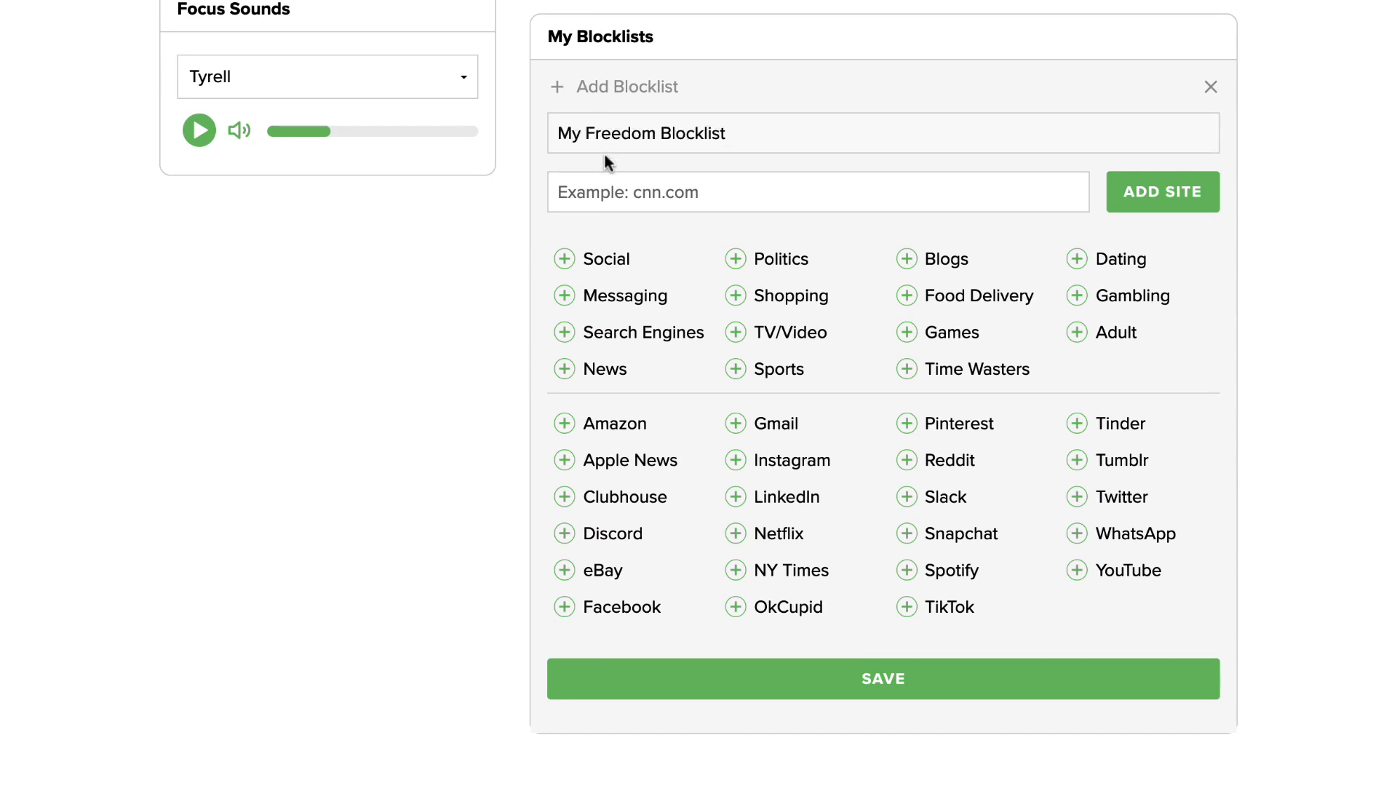
- Add bbc.com to the blocklist by entering 'bbc' and choosing it from the suggestions
{"action": "left_click", "coordinate": [817, 192]}
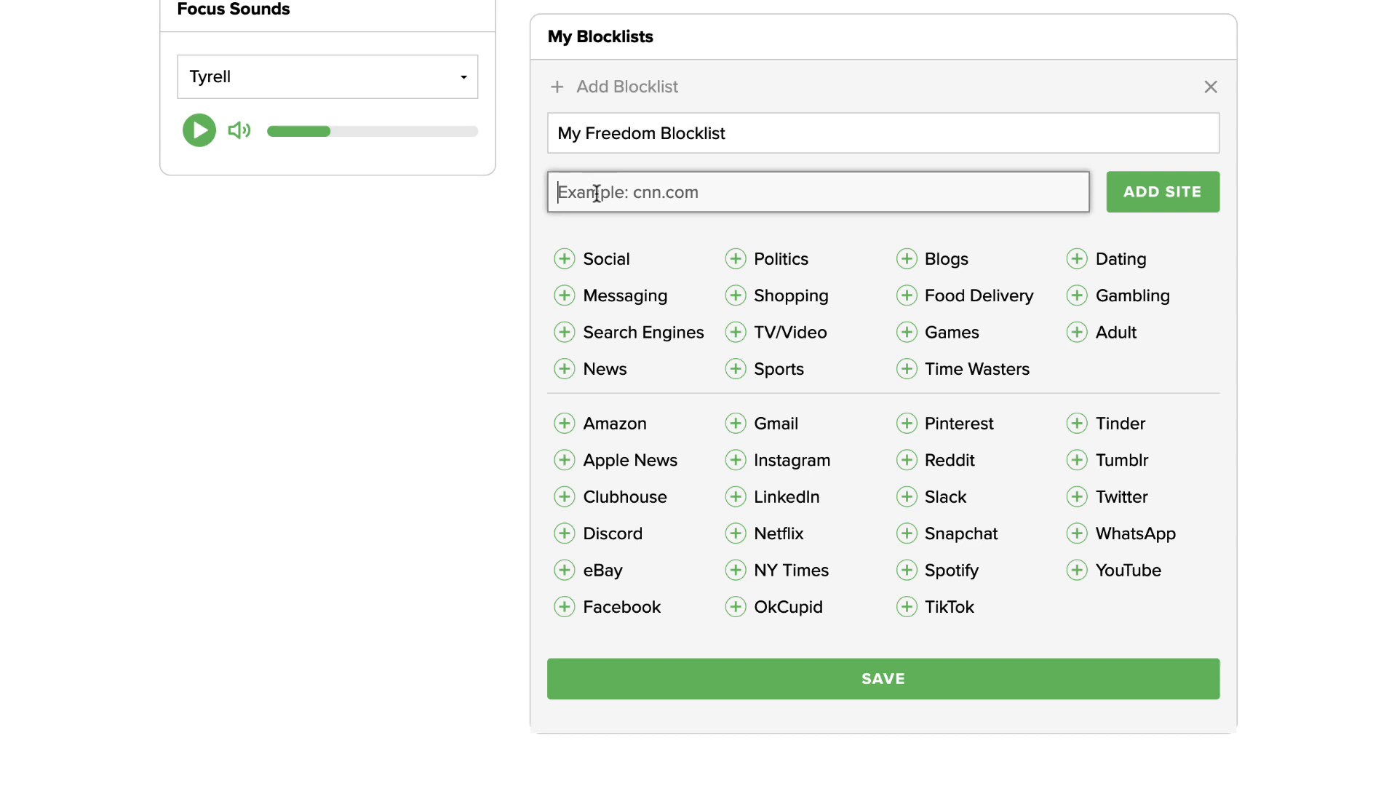
{"action": "left_click", "coordinate": [815, 192]}
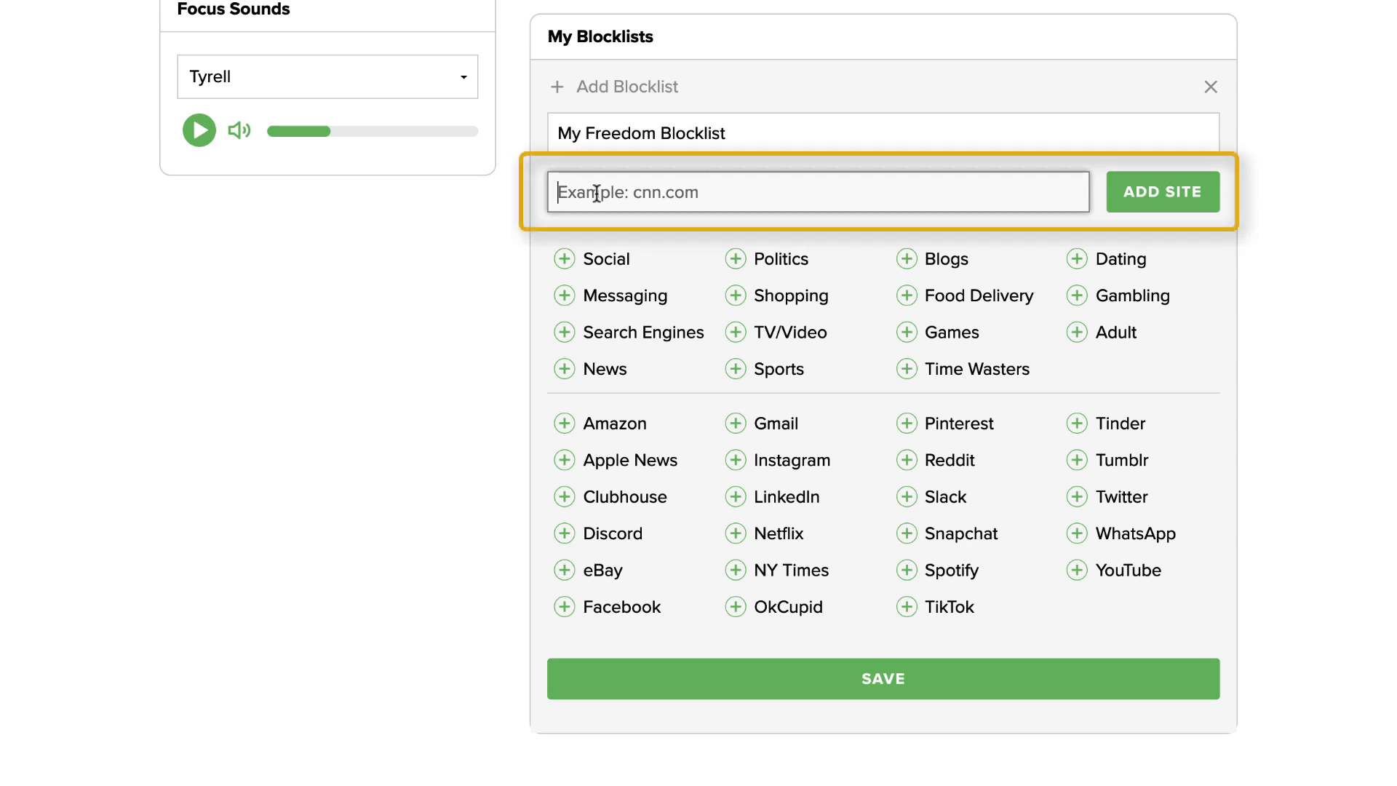
{"action": "type", "text": "b"}
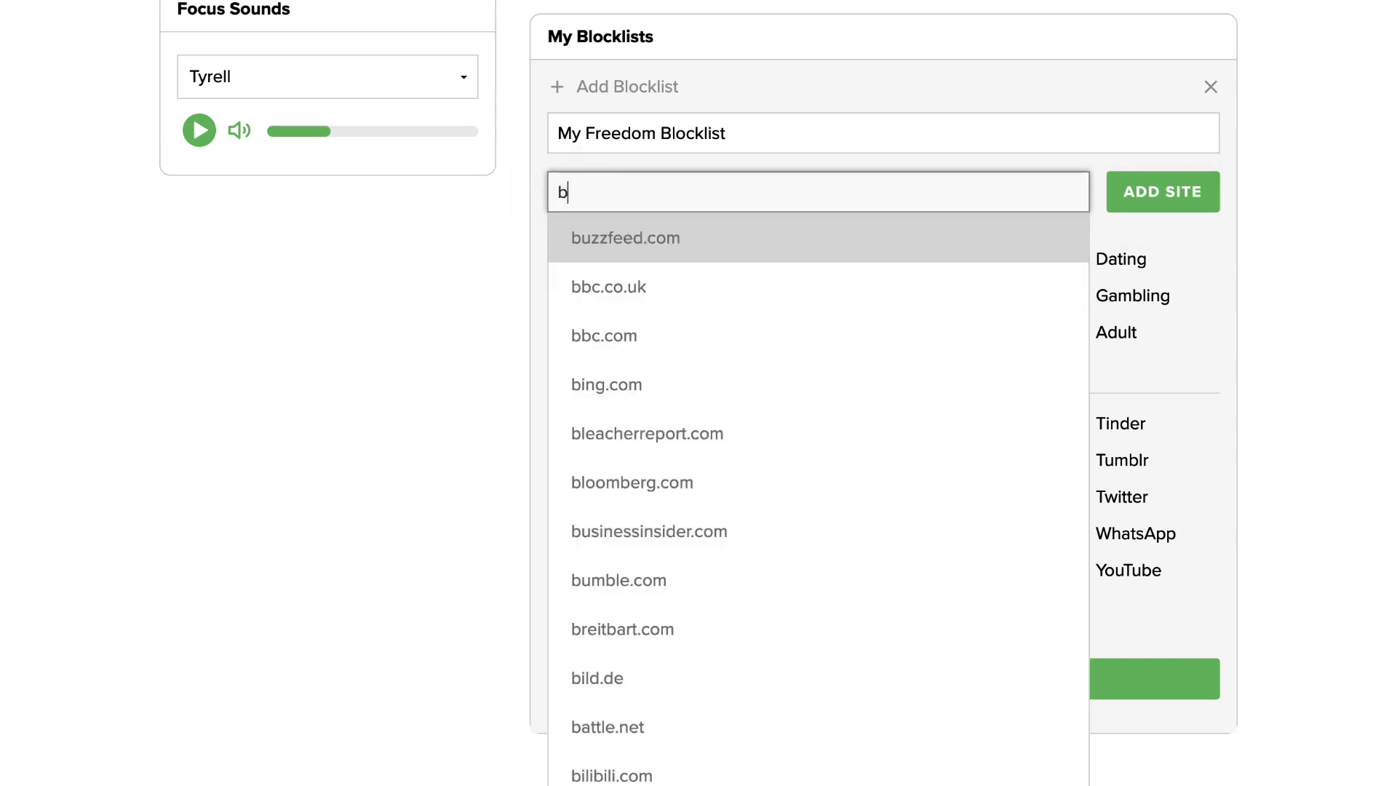
{"action": "type", "text": "bc"}
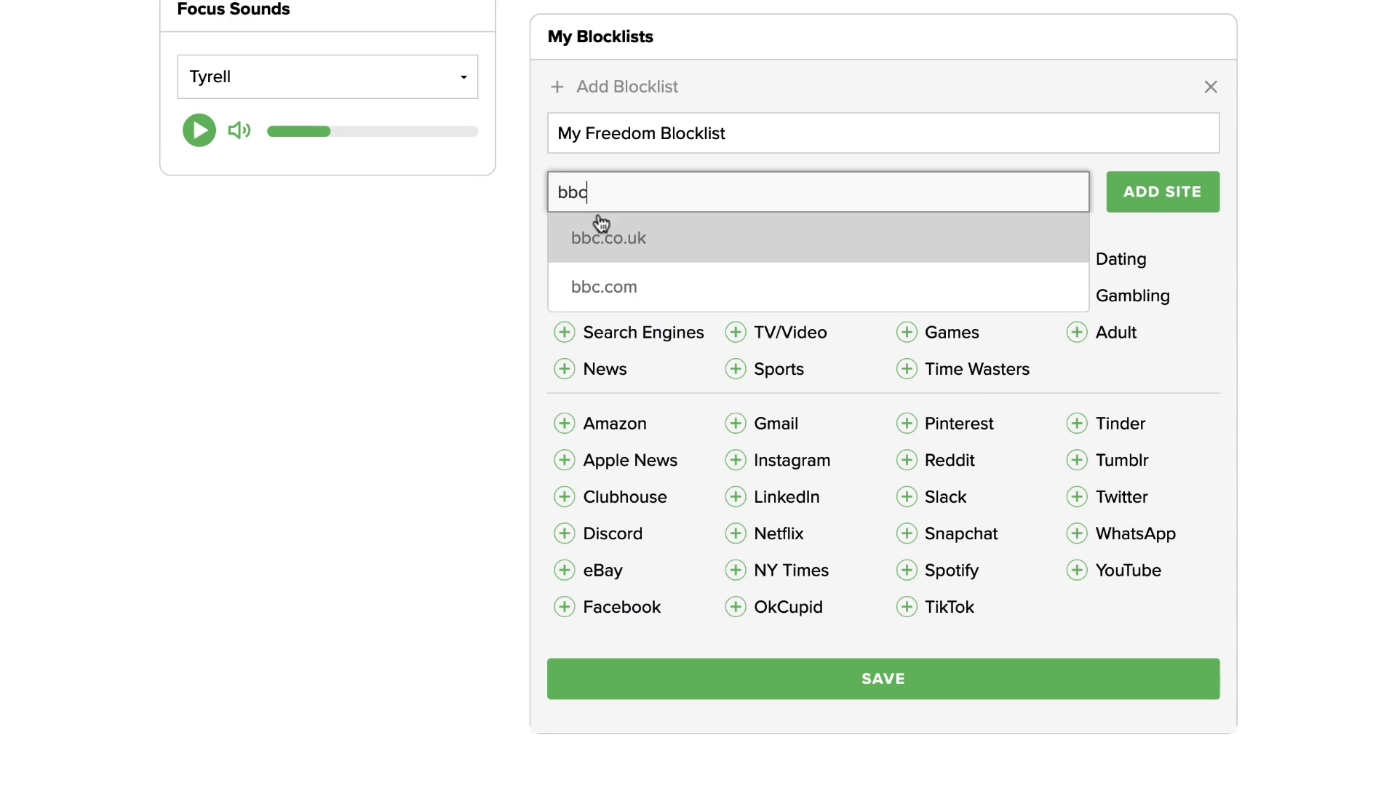
{"action": "left_click", "coordinate": [606, 287]}
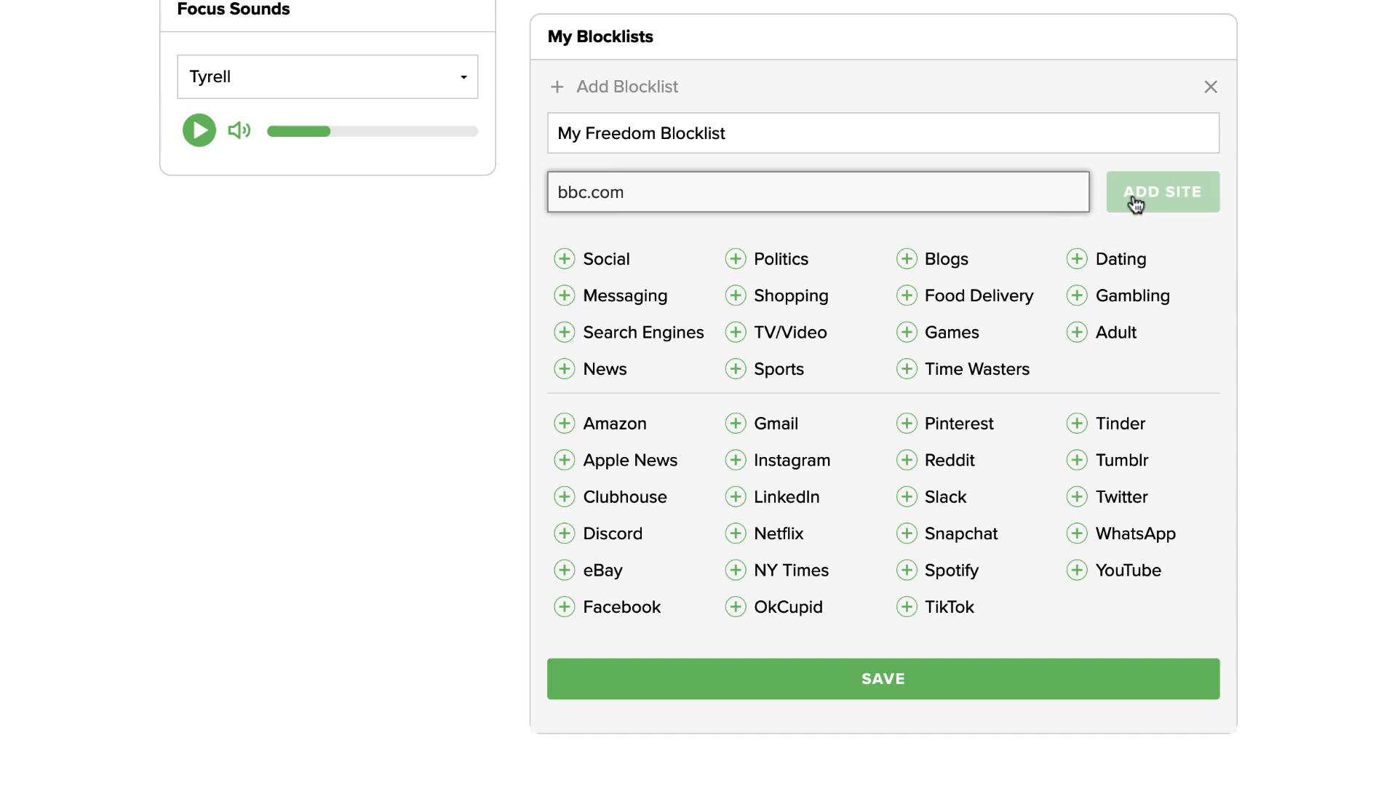
{"action": "left_click", "coordinate": [1160, 192]}
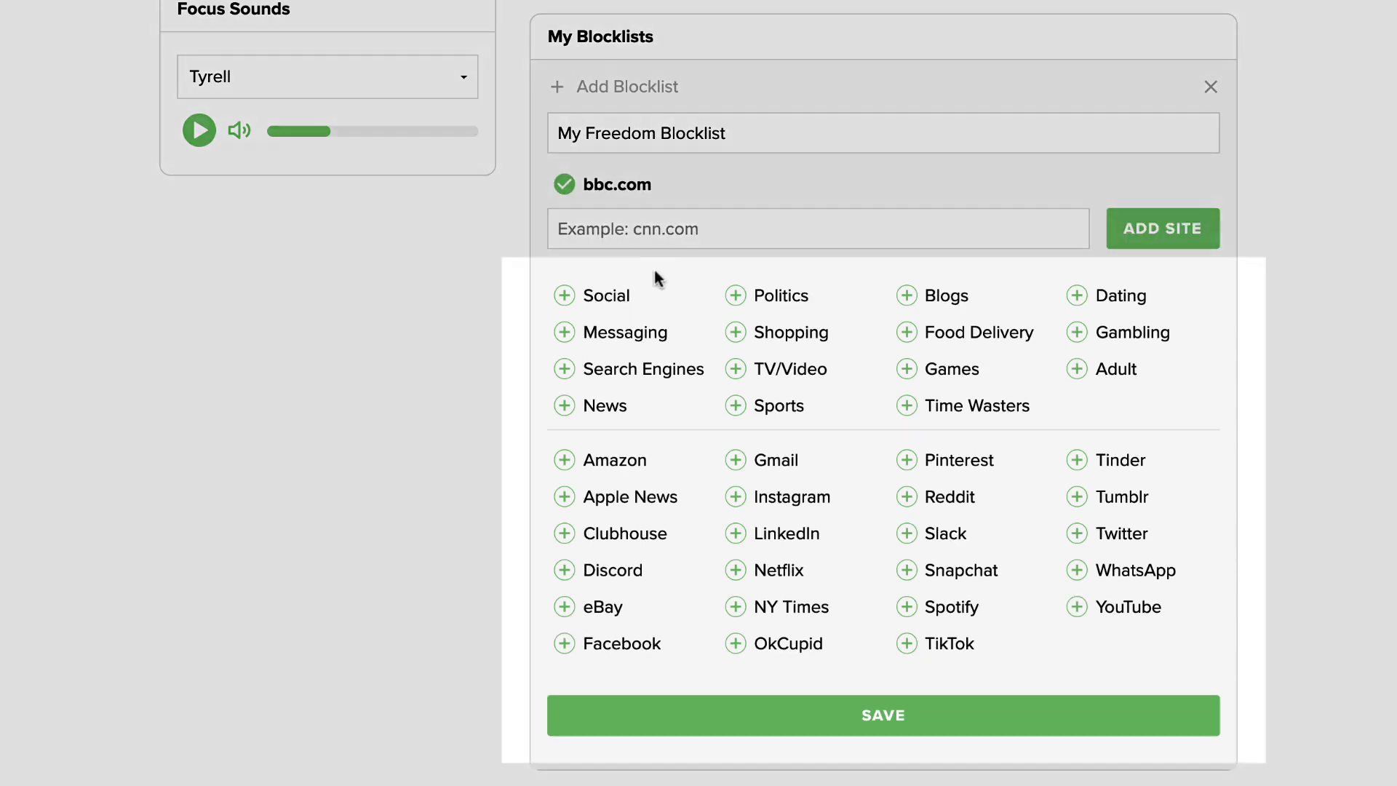
{"action": "mouse_move", "coordinate": [608, 295]}
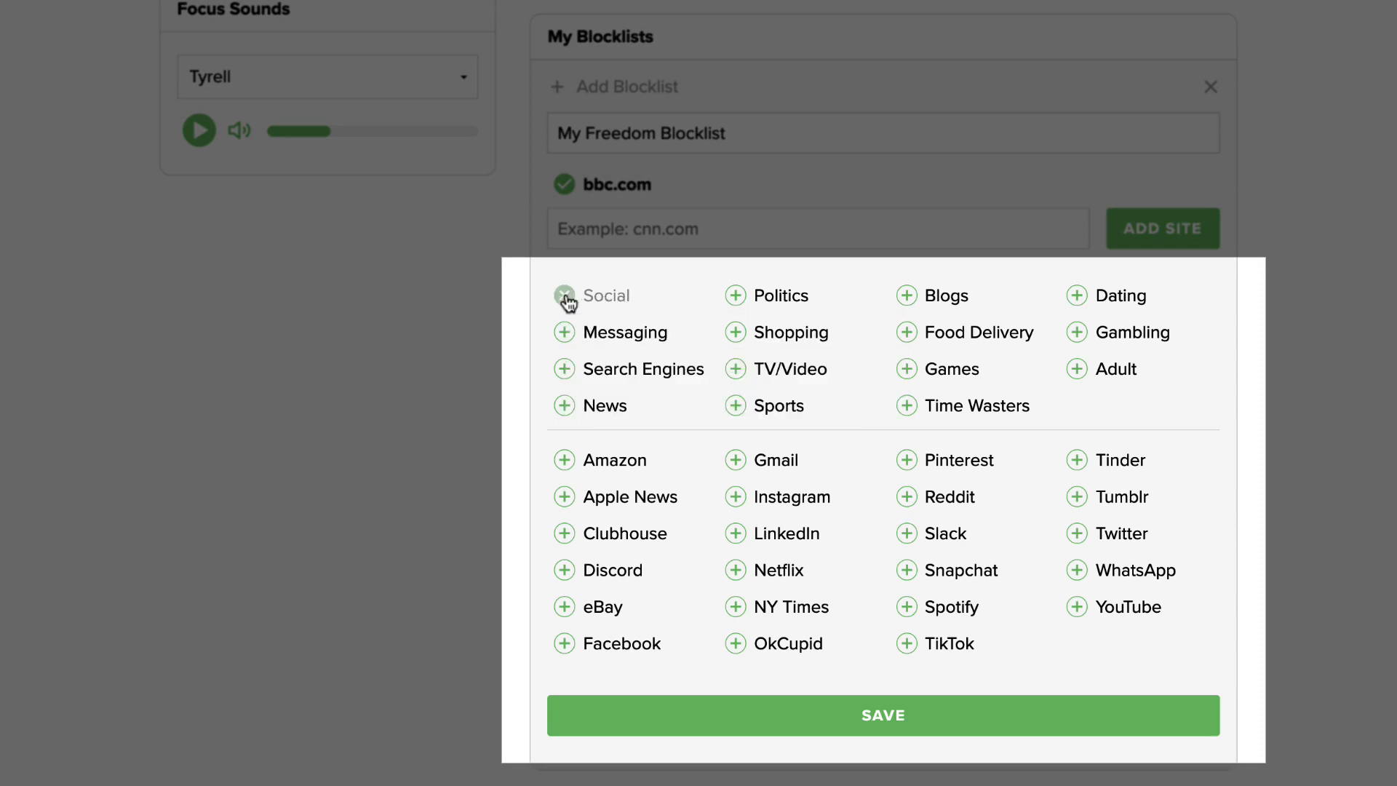
- Add the Social and News categories plus Instagram and Netflix to the blocklist
{"action": "left_click", "coordinate": [564, 295]}
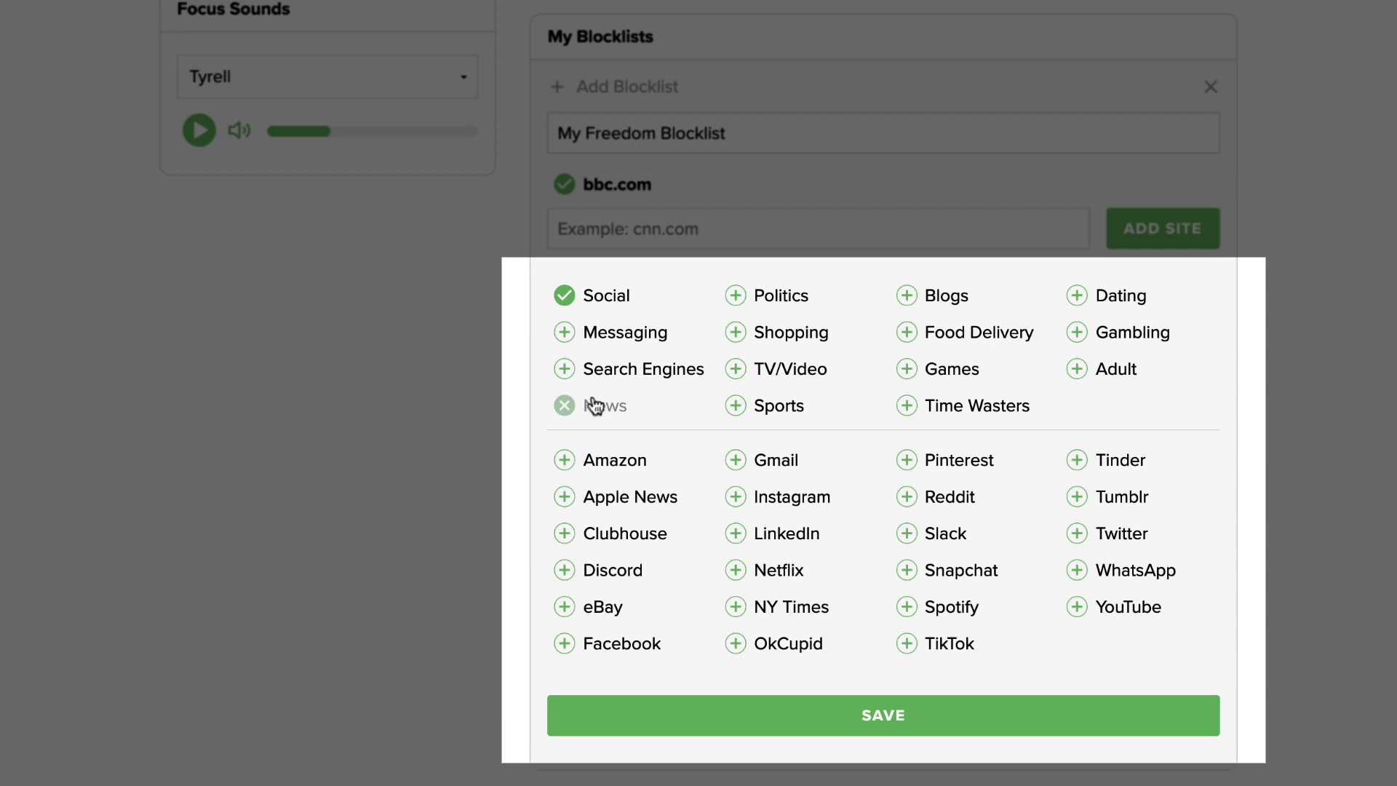
{"action": "left_click", "coordinate": [565, 406]}
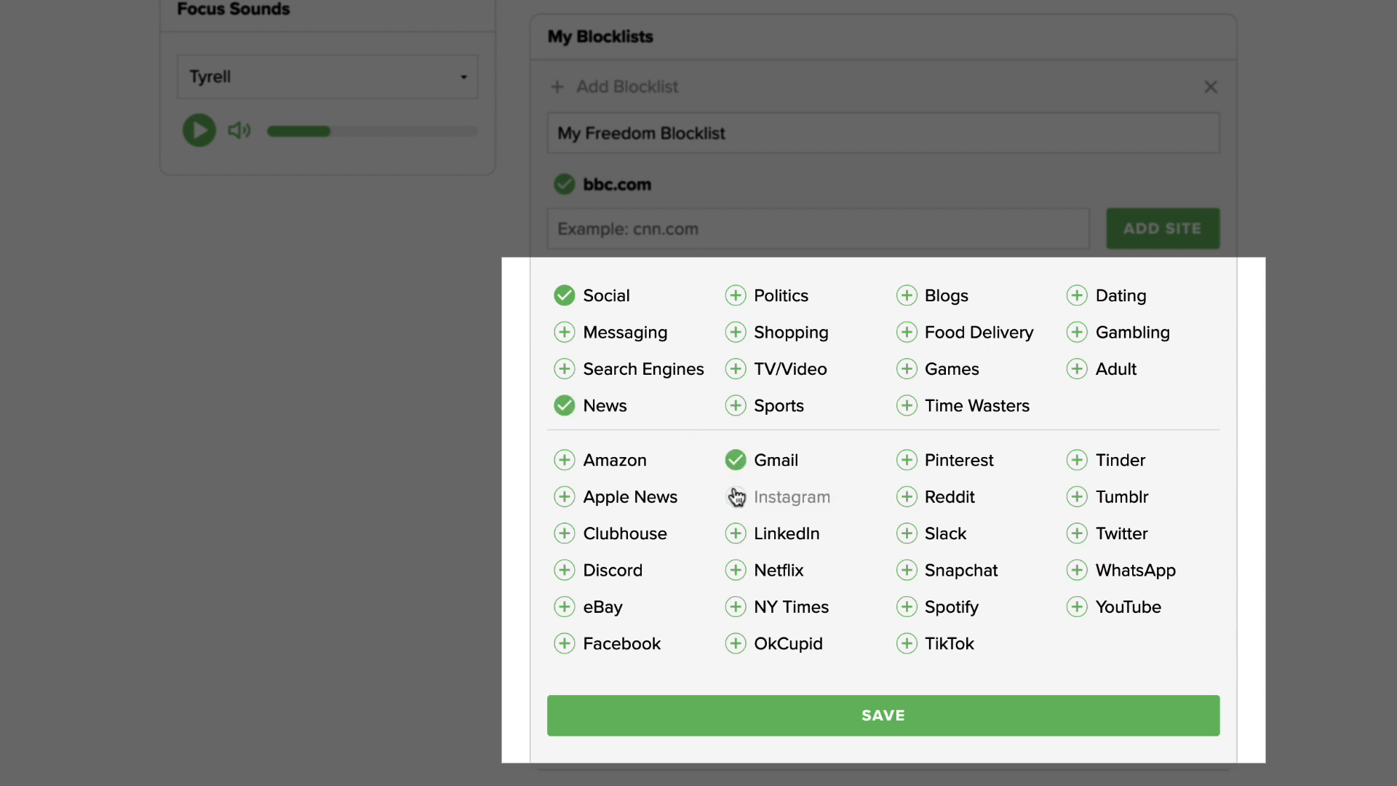
{"action": "left_click", "coordinate": [735, 496]}
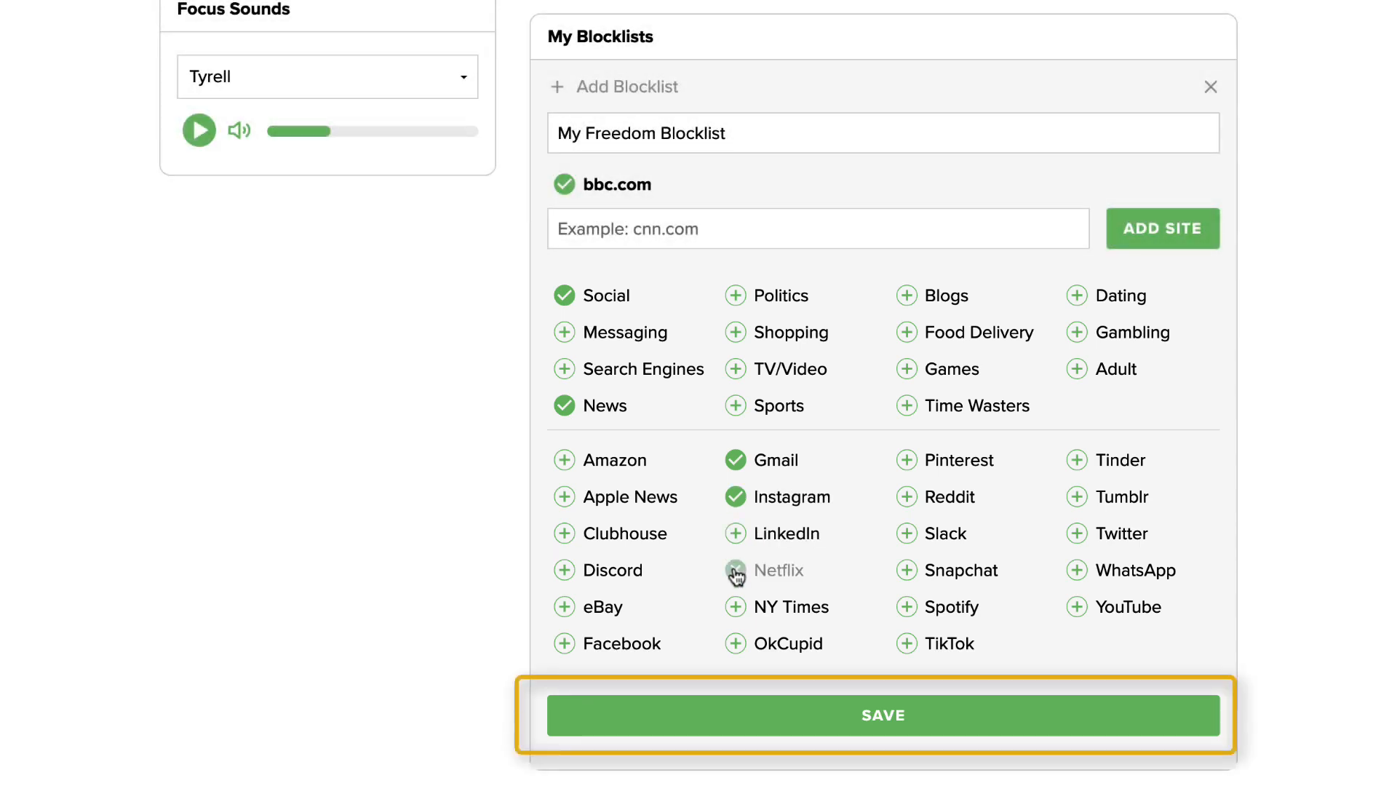
{"action": "left_click", "coordinate": [882, 715]}
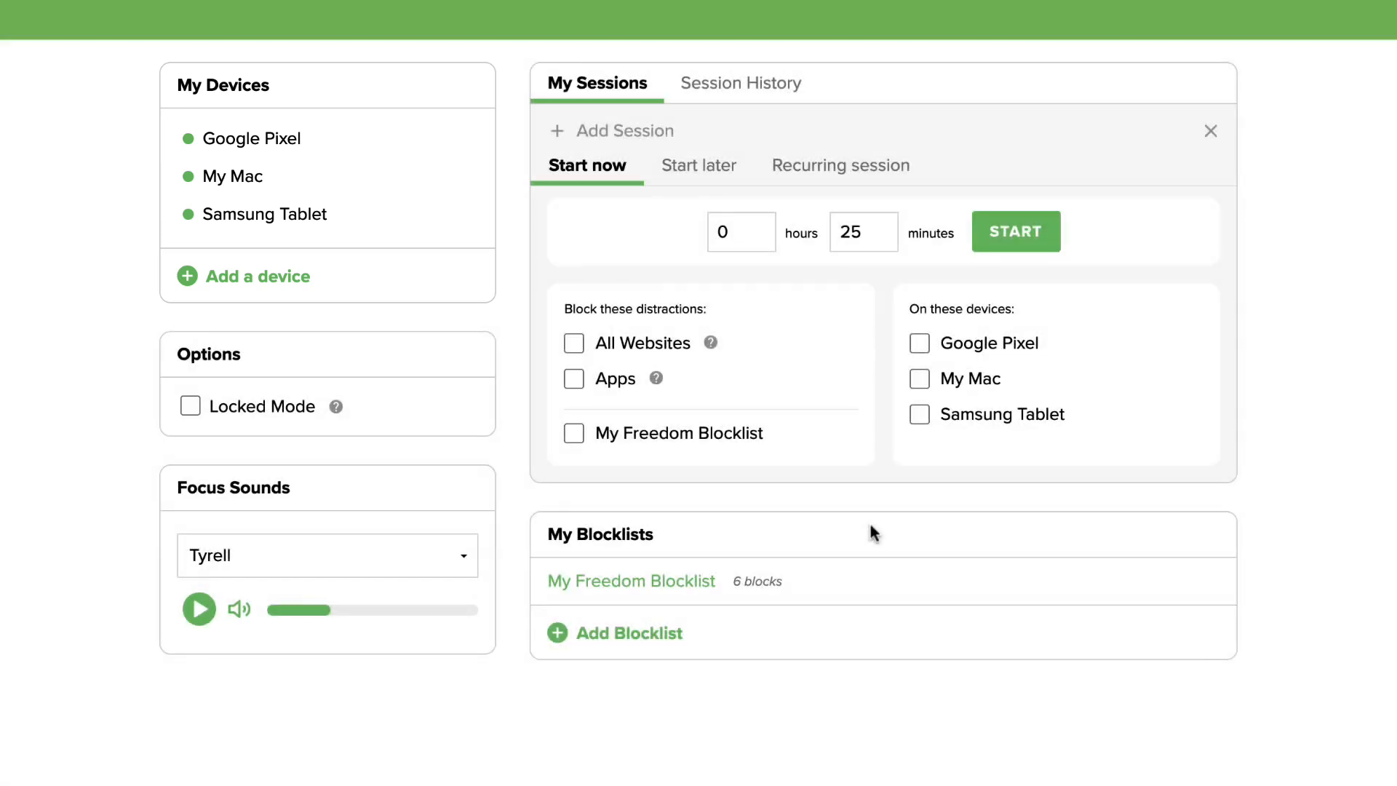
{"action": "mouse_move", "coordinate": [710, 573]}
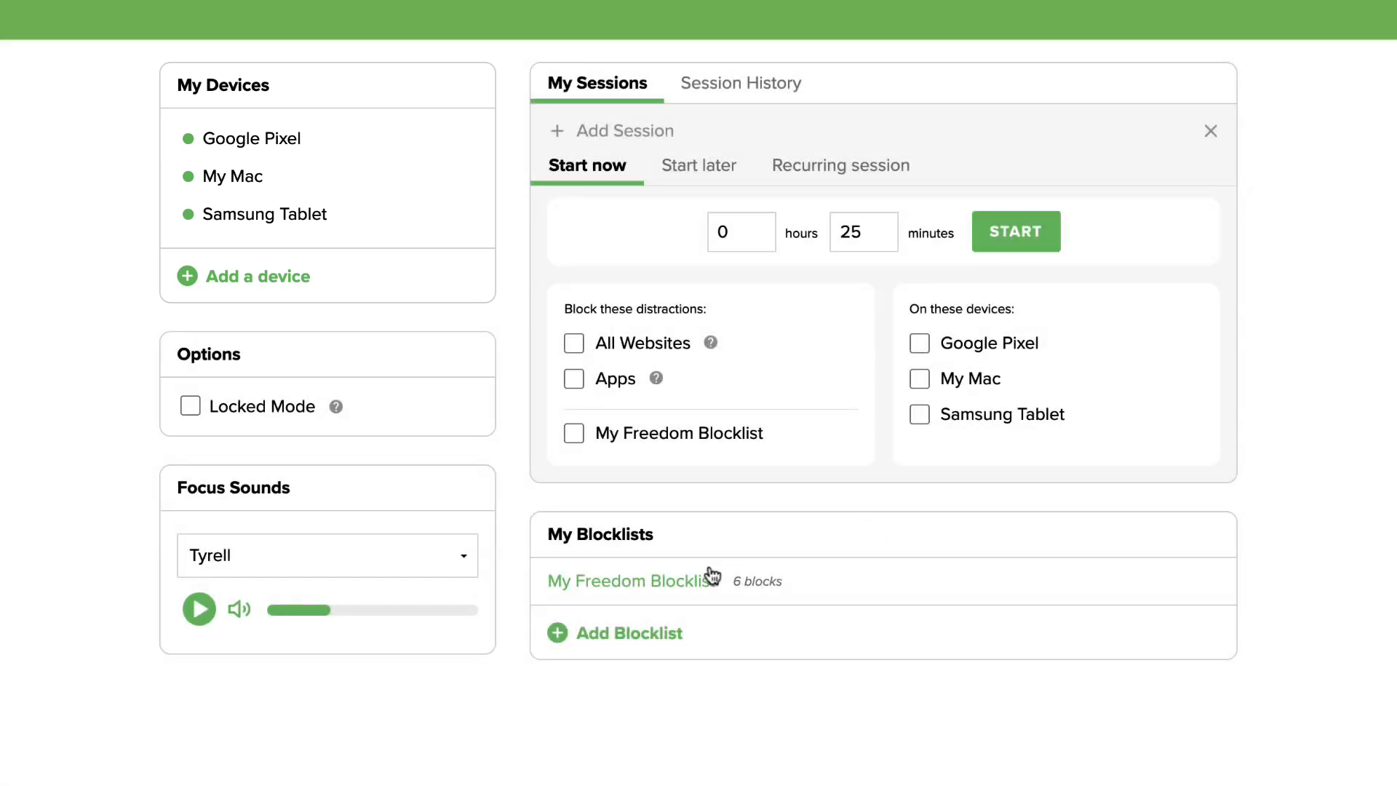
- Reopen My Freedom Blocklist from My Blocklists for editing
{"action": "left_click", "coordinate": [630, 581]}
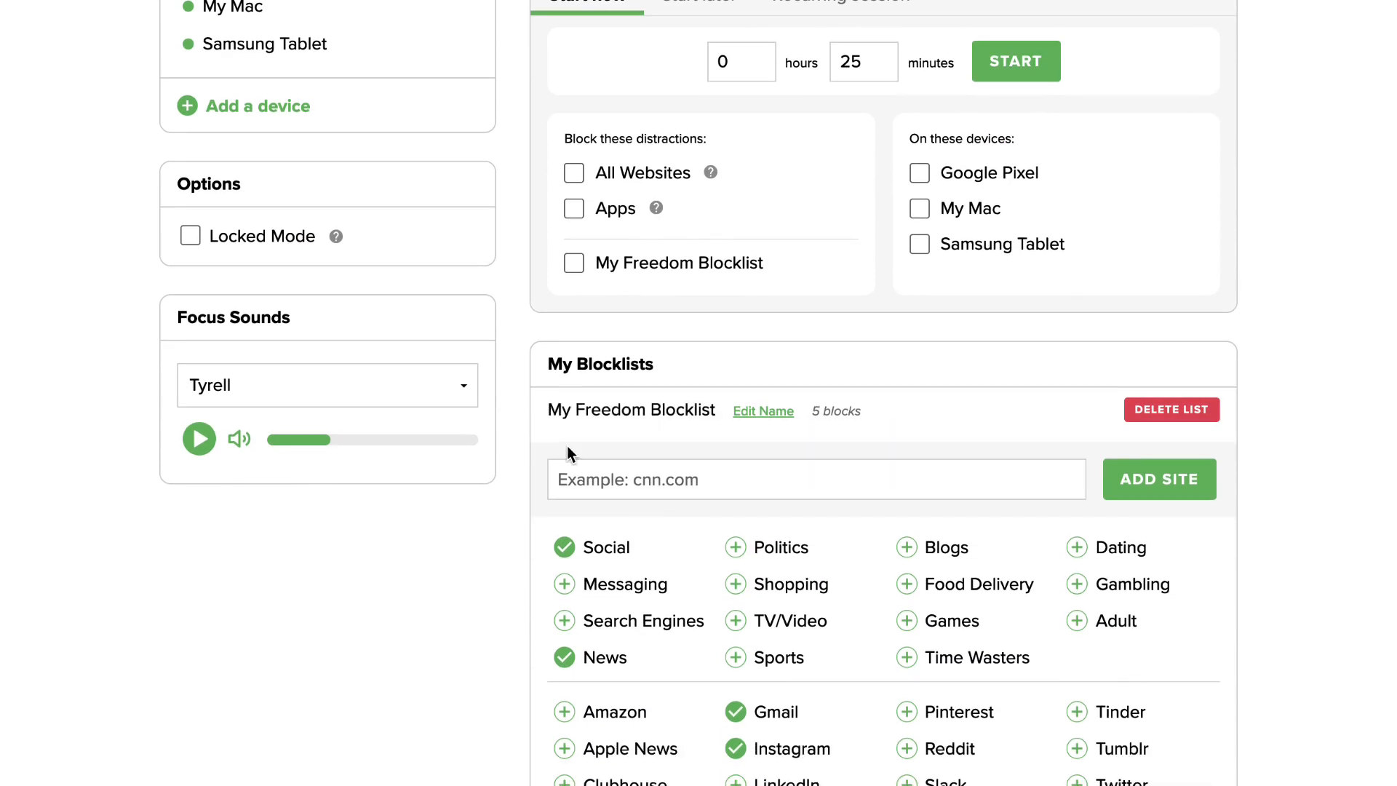
{"action": "mouse_move", "coordinate": [555, 521]}
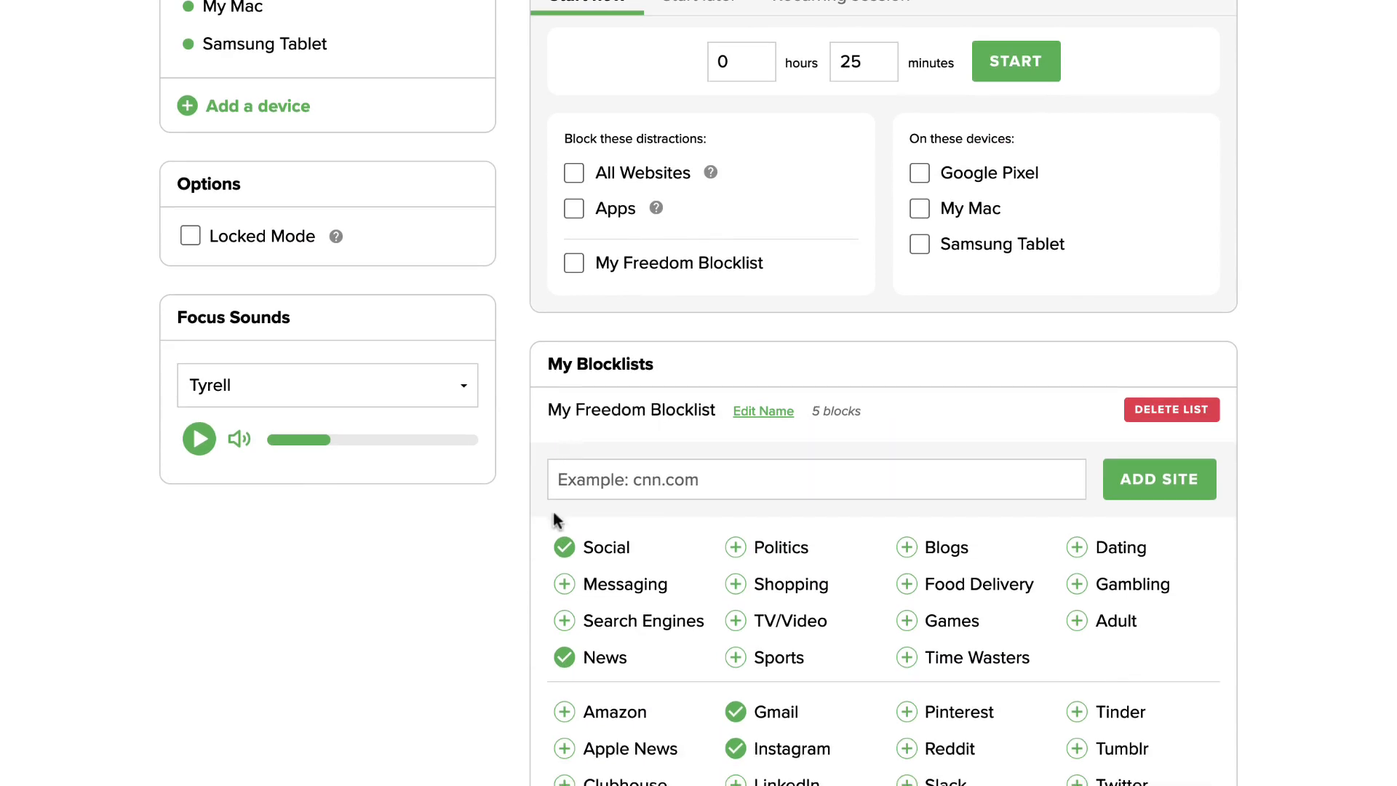
- Uncheck Social so the blocklist drops to 4 blocks
{"action": "left_click", "coordinate": [563, 547]}
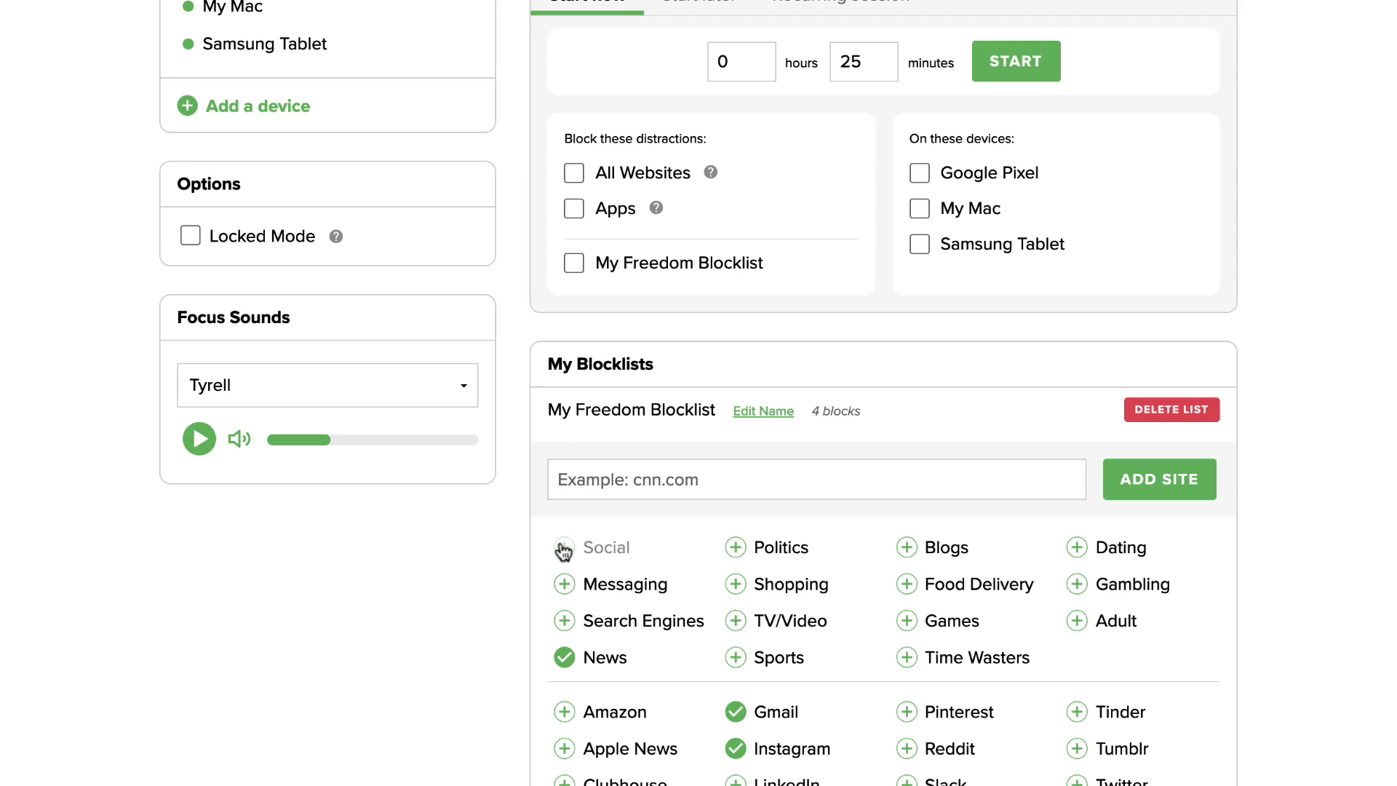